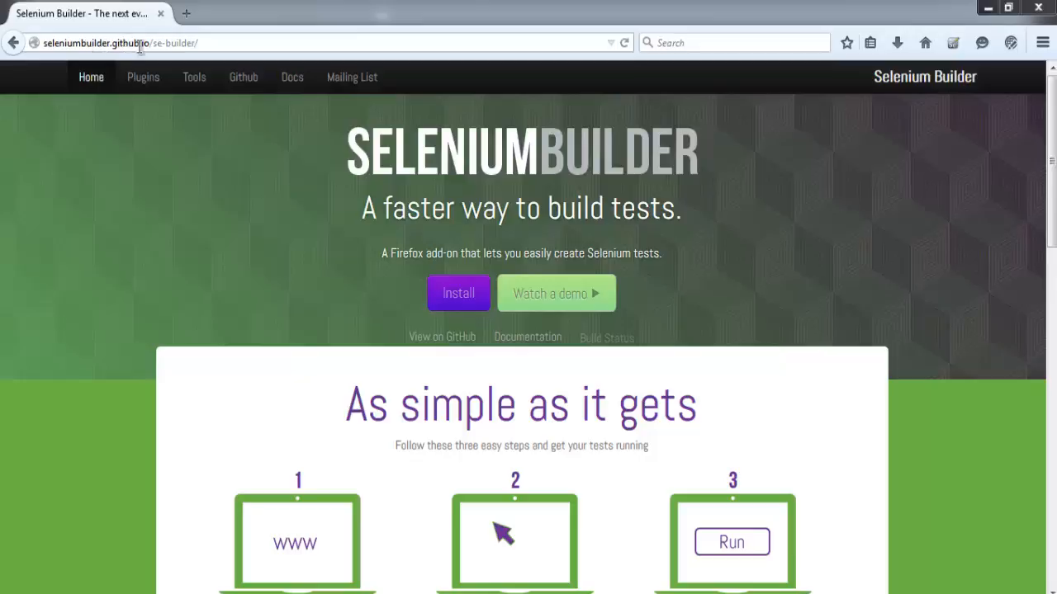
mouse_move(435, 127)
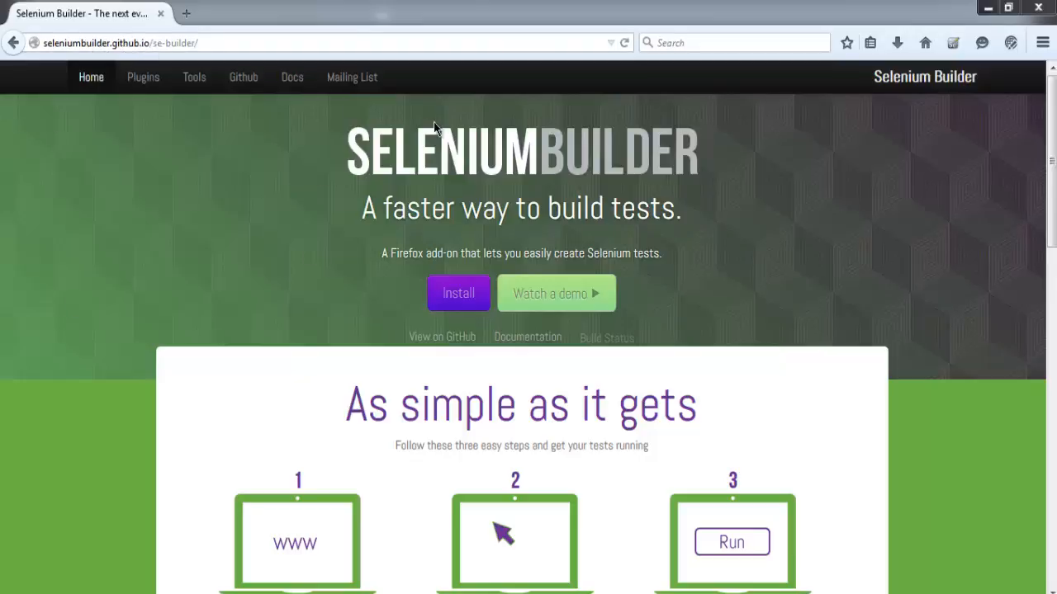
mouse_move(306, 433)
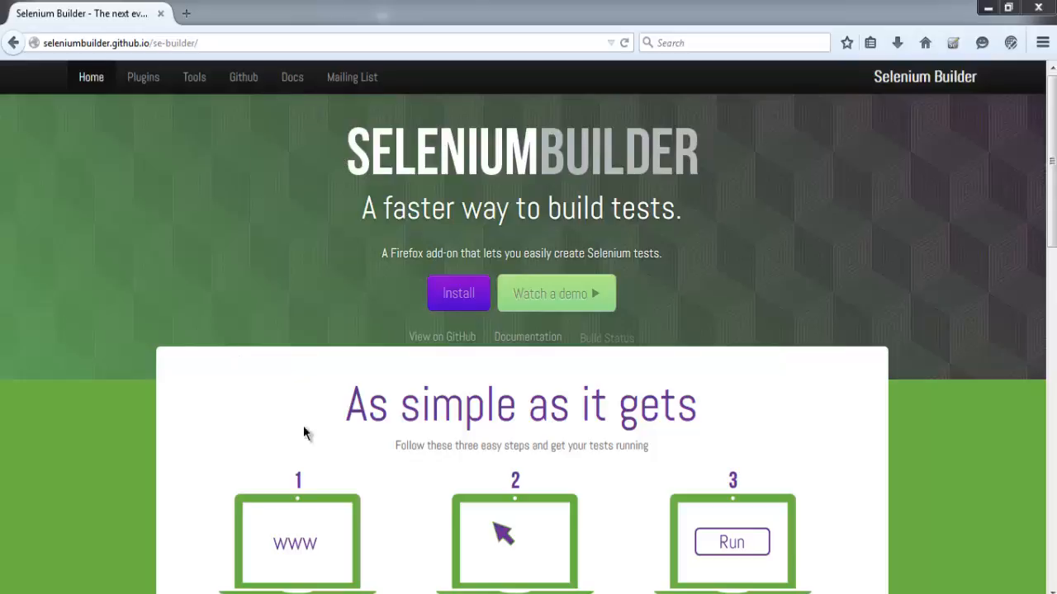
mouse_move(447, 297)
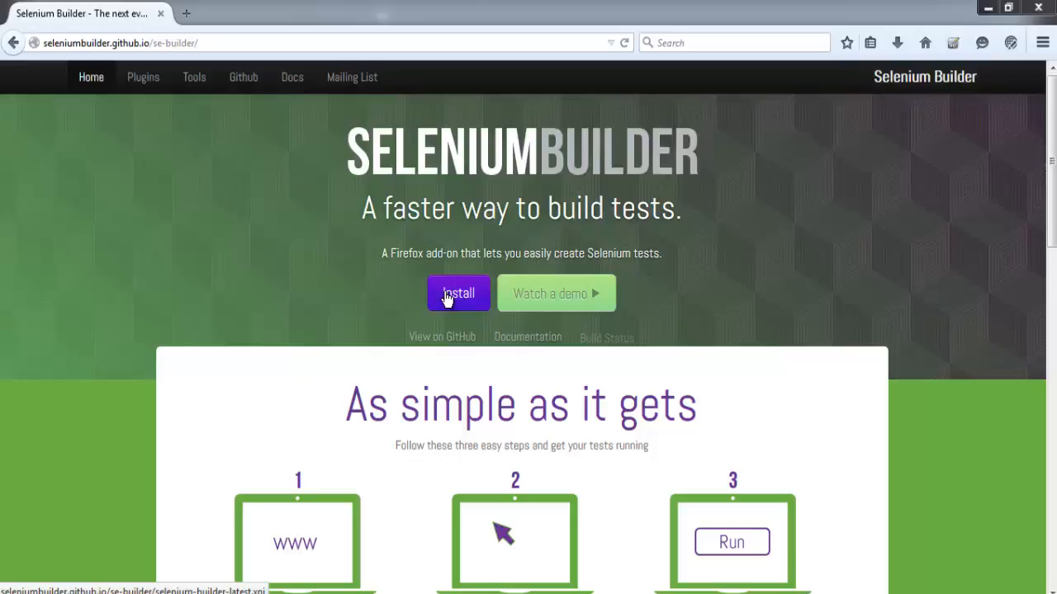
mouse_move(452, 307)
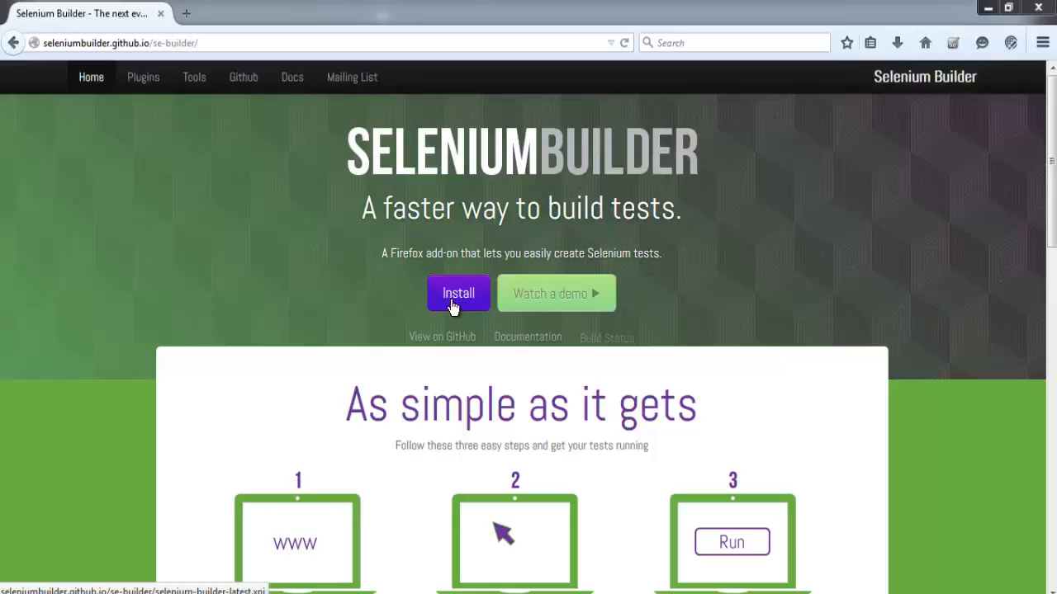
Install the Selenium Builder add-on and allow seleniumbuilder.github.io to install software.
left_click(458, 293)
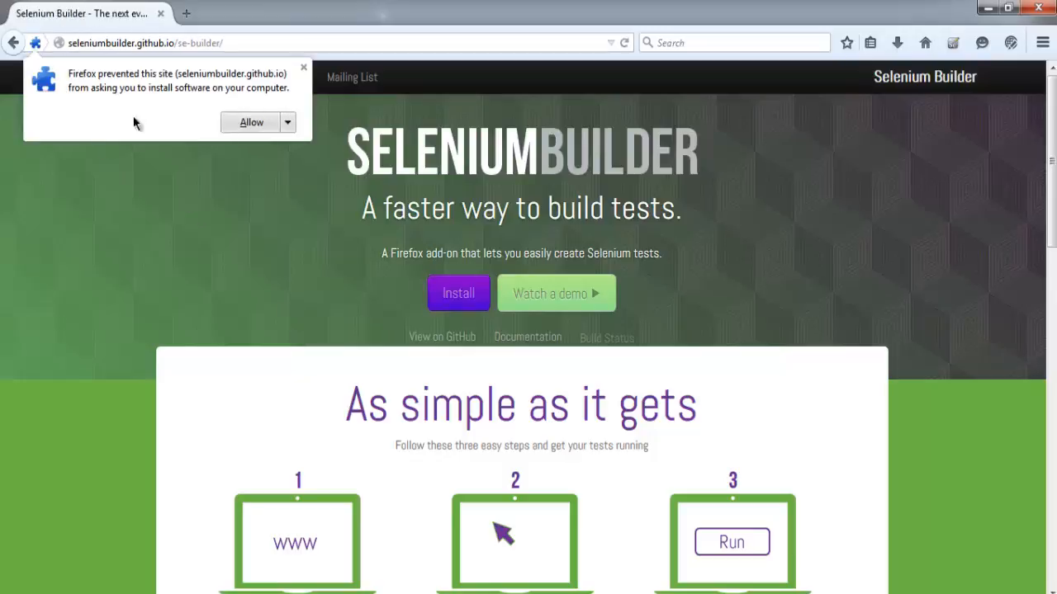
mouse_move(74, 60)
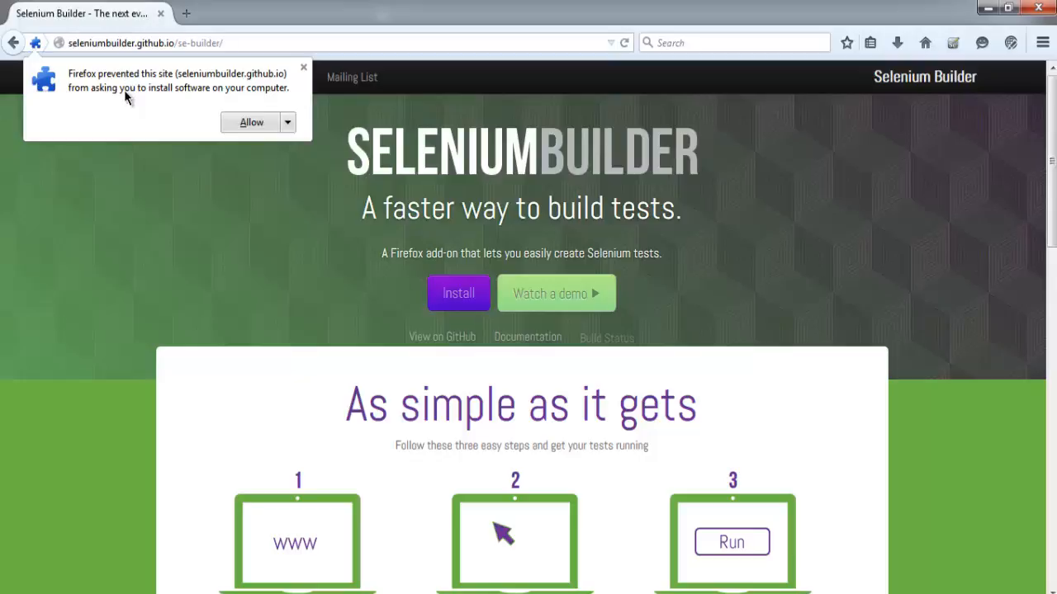
mouse_move(129, 102)
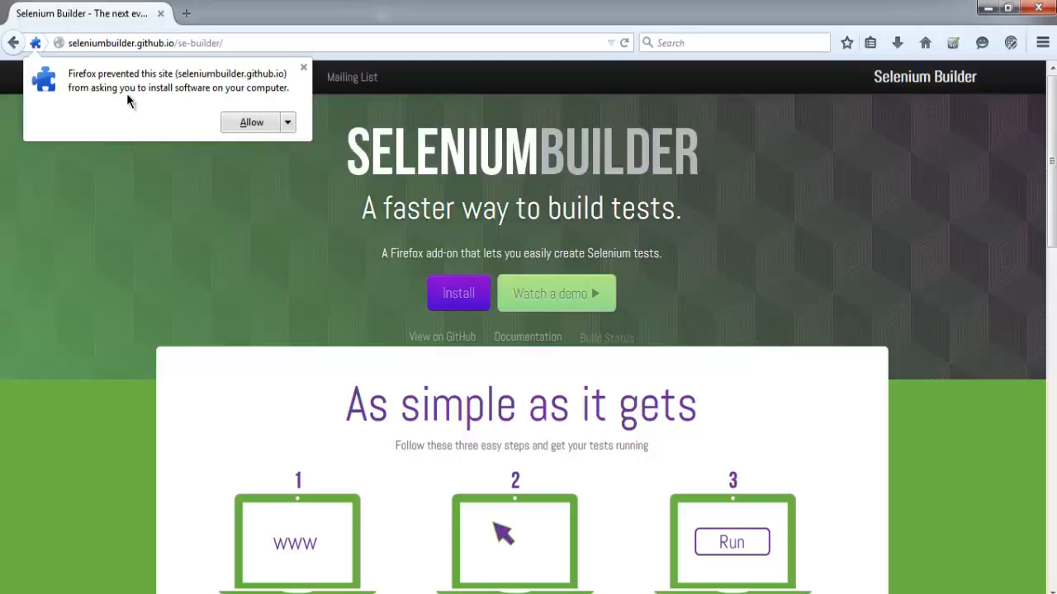
mouse_move(207, 99)
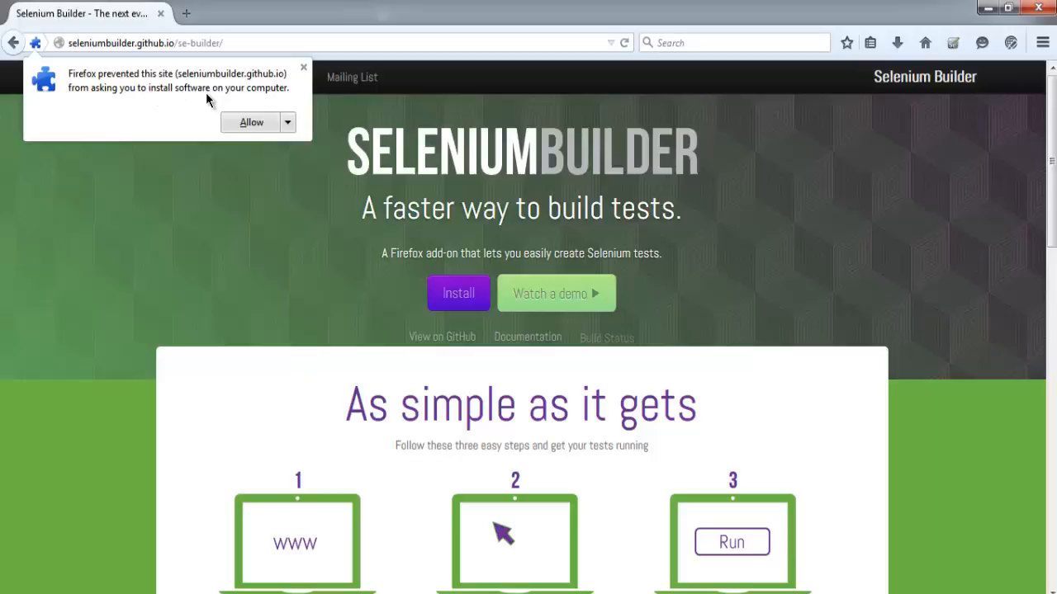
mouse_move(251, 122)
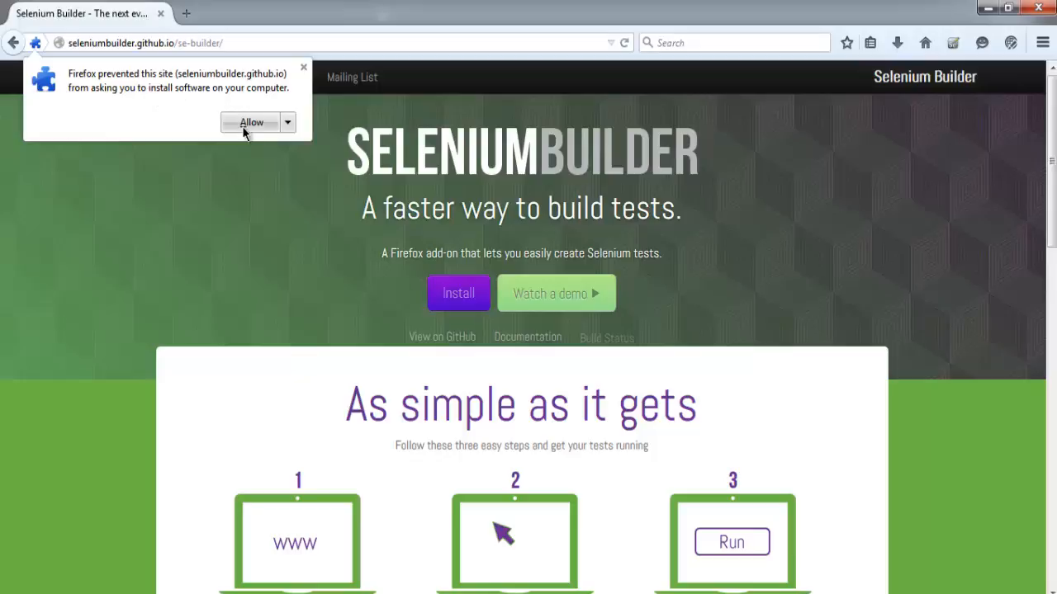
left_click(251, 122)
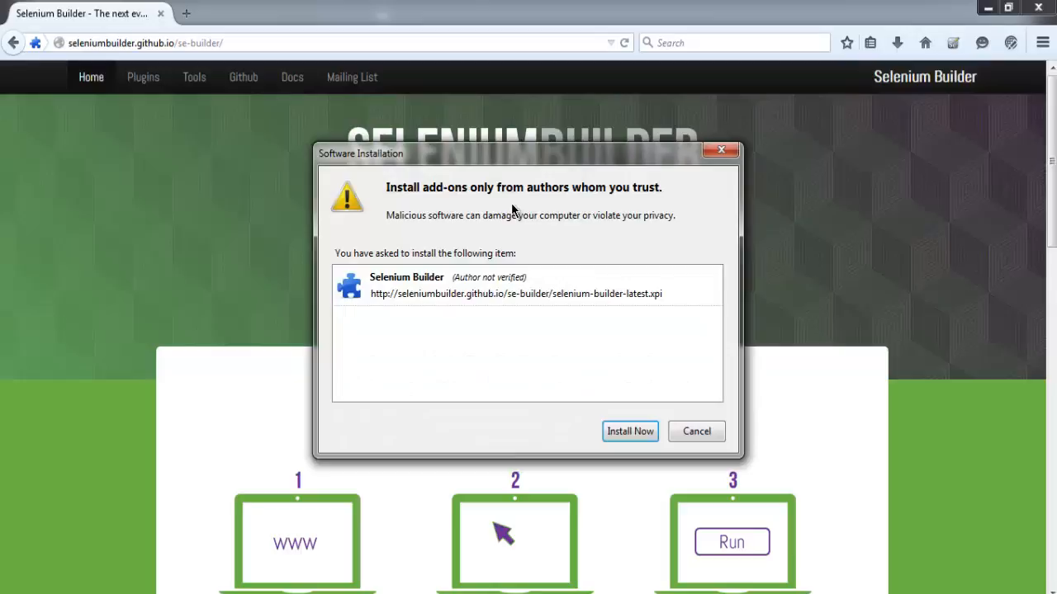
mouse_move(644, 448)
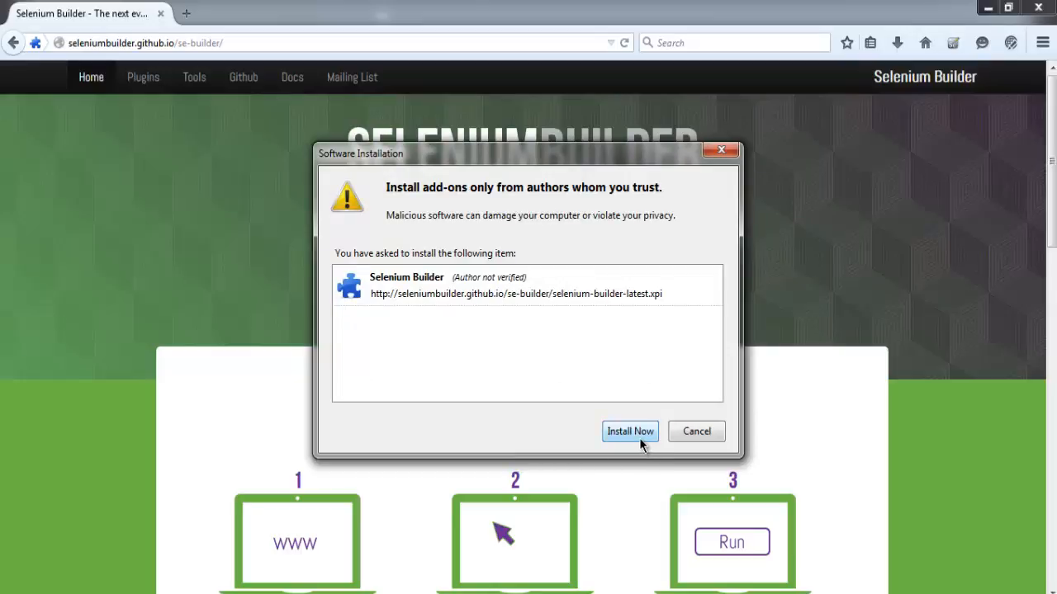
mouse_move(636, 417)
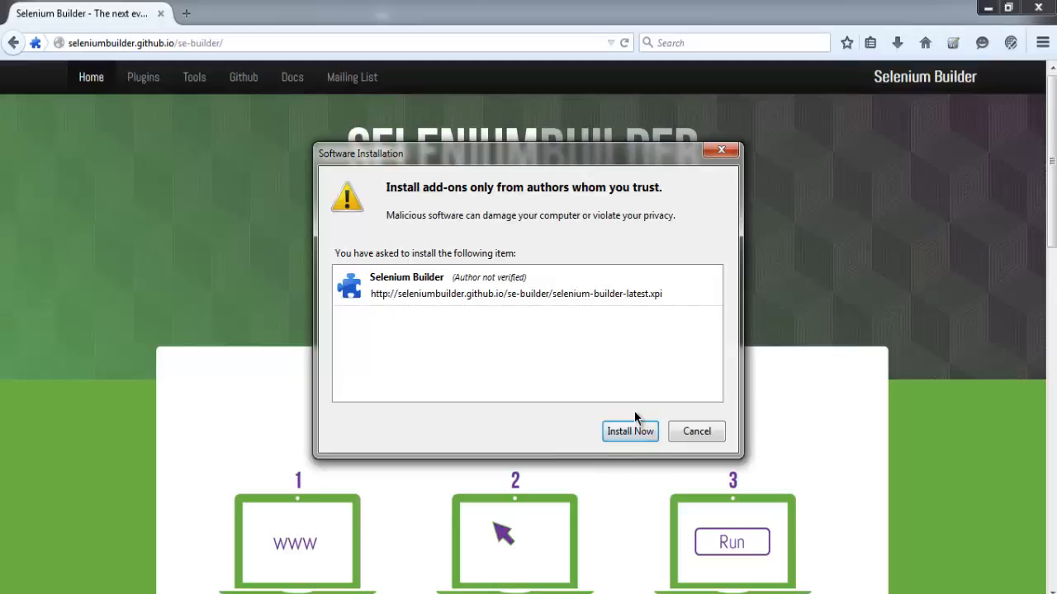
mouse_move(630, 447)
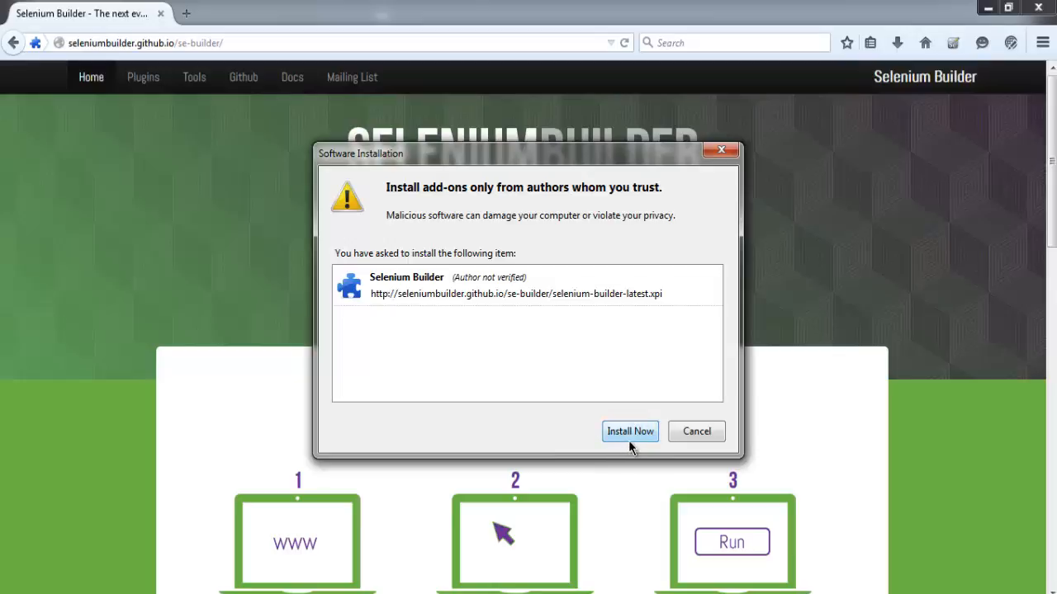
Confirm installing the unverified Selenium Builder add-on in the Software Installation dialog.
left_click(629, 432)
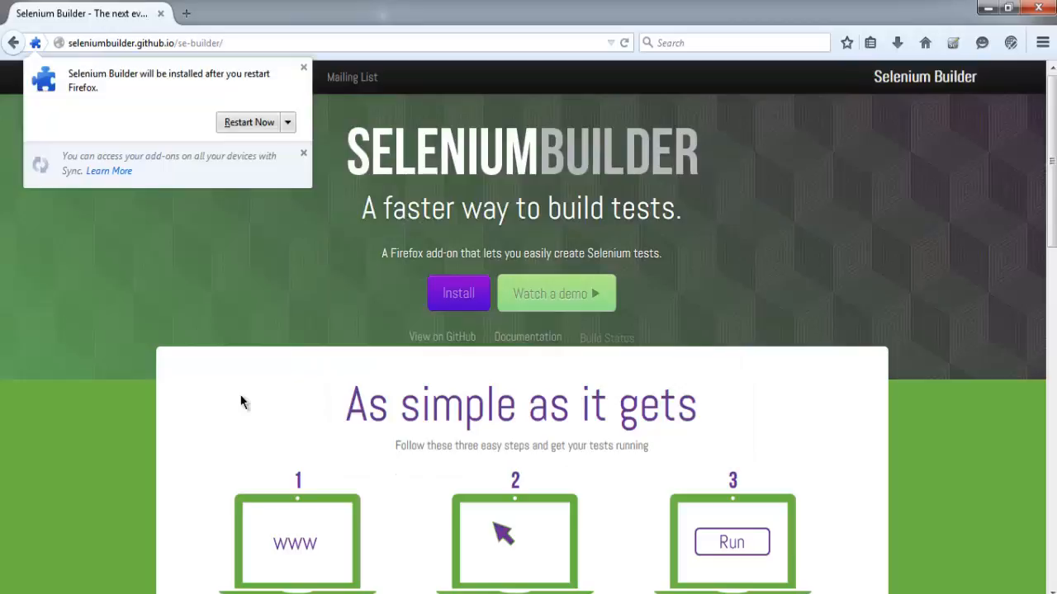
mouse_move(180, 125)
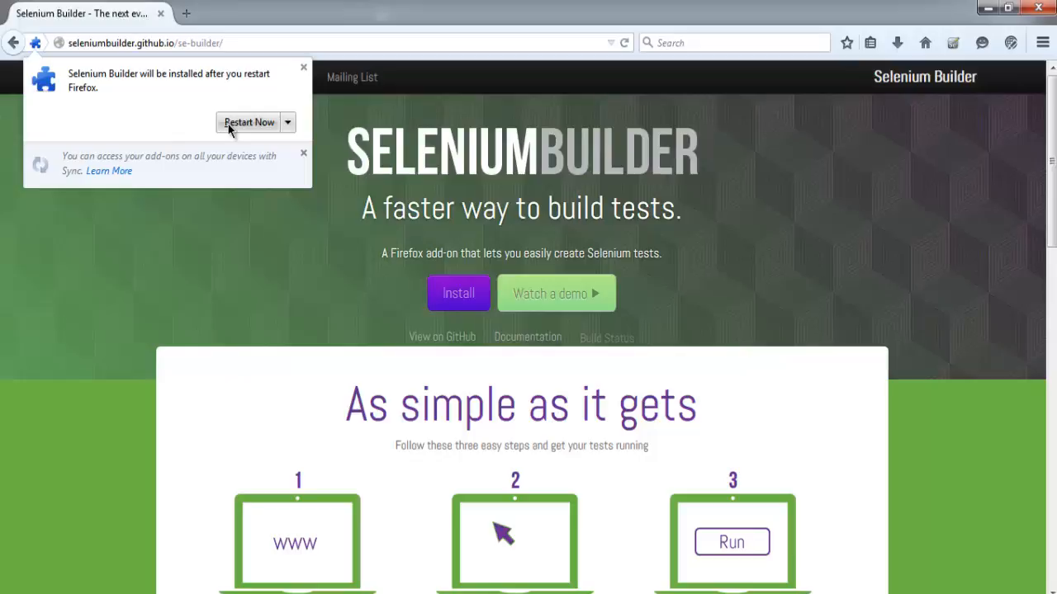
Restart Firefox to finish installing Selenium Builder.
left_click(302, 66)
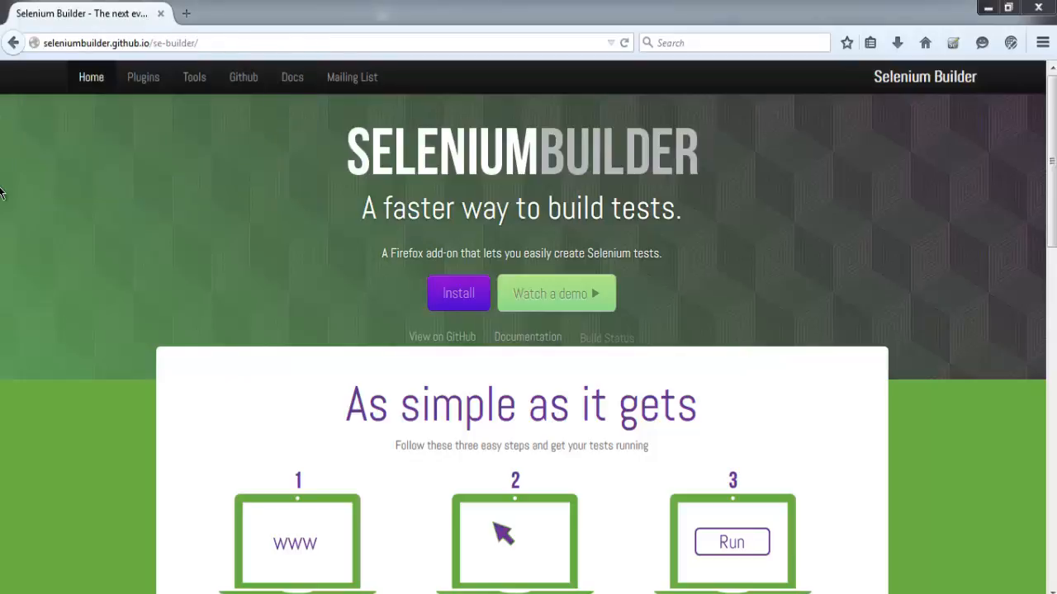
mouse_move(484, 174)
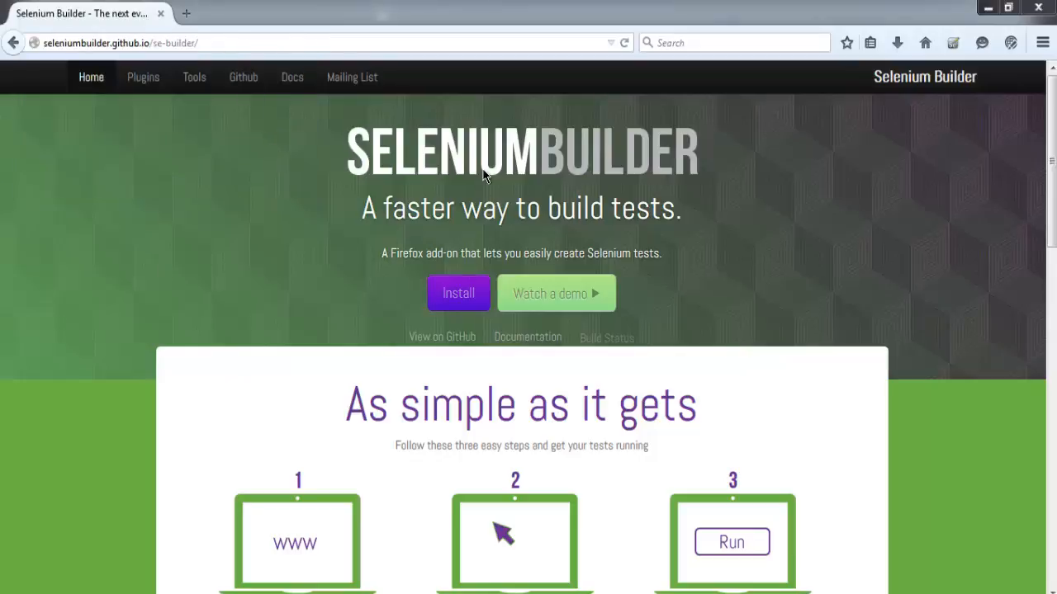
Launch Selenium Builder from the Firefox menu's Developer submenu.
left_click(1040, 39)
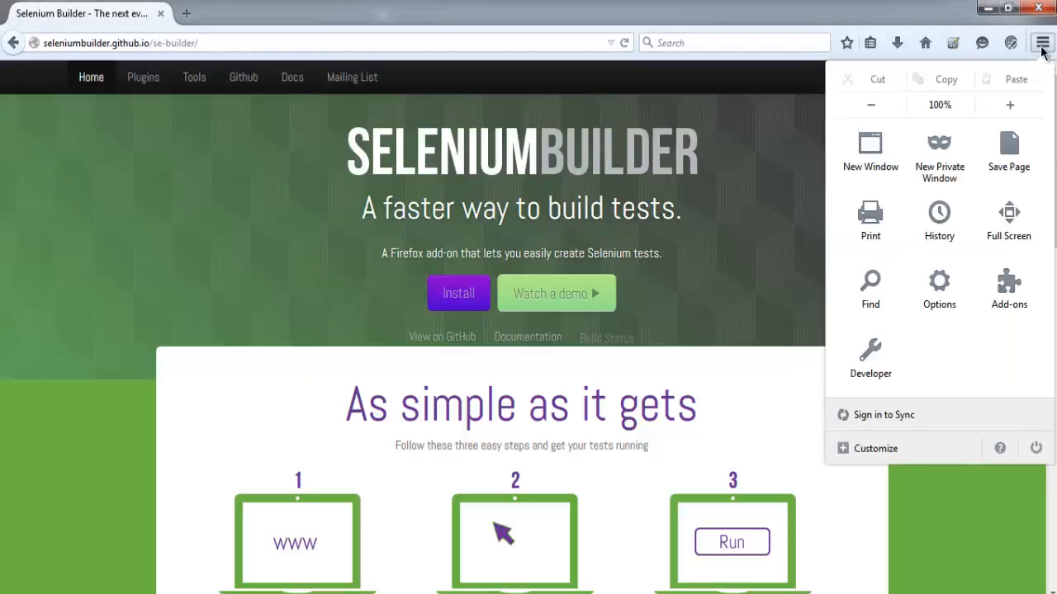
mouse_move(1008, 223)
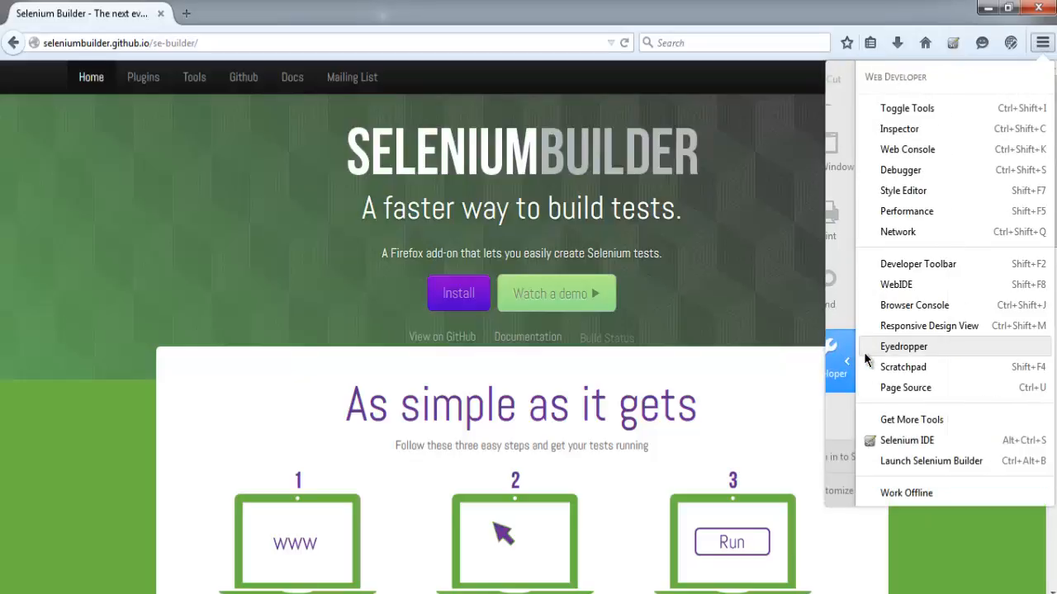
mouse_move(891, 89)
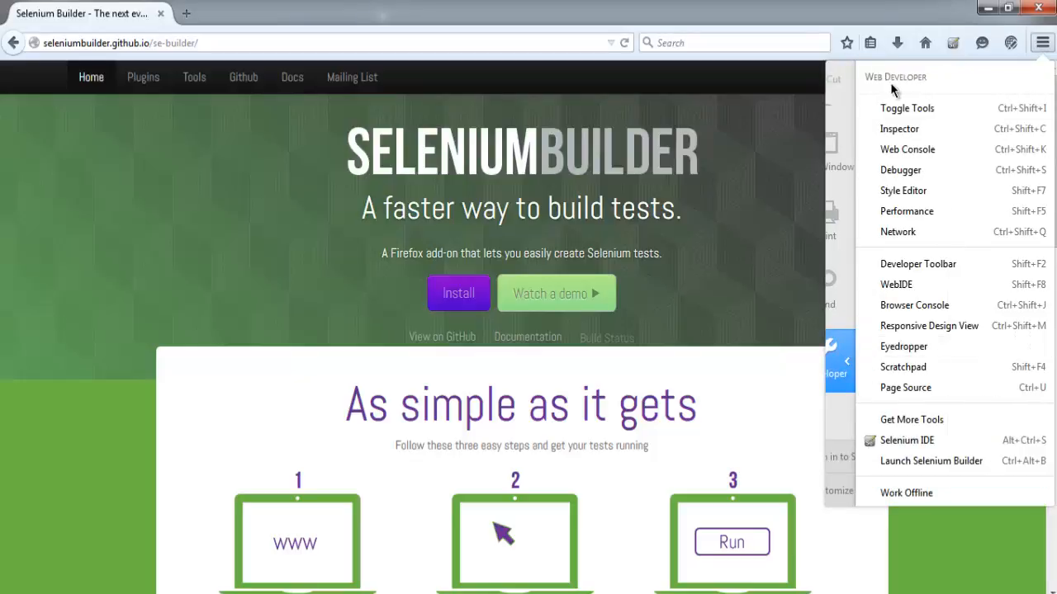
mouse_move(902, 374)
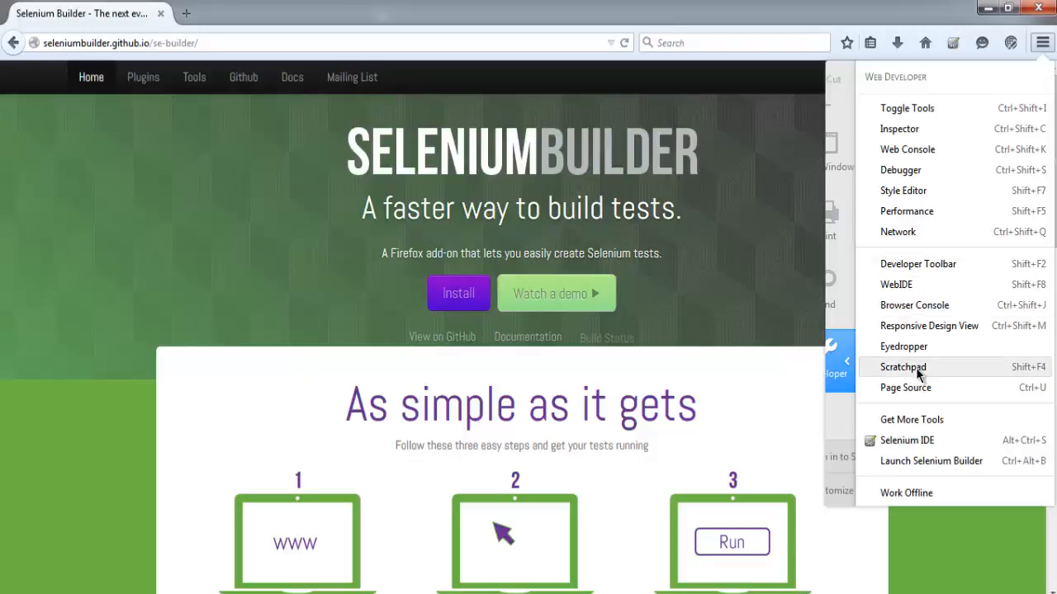
mouse_move(921, 467)
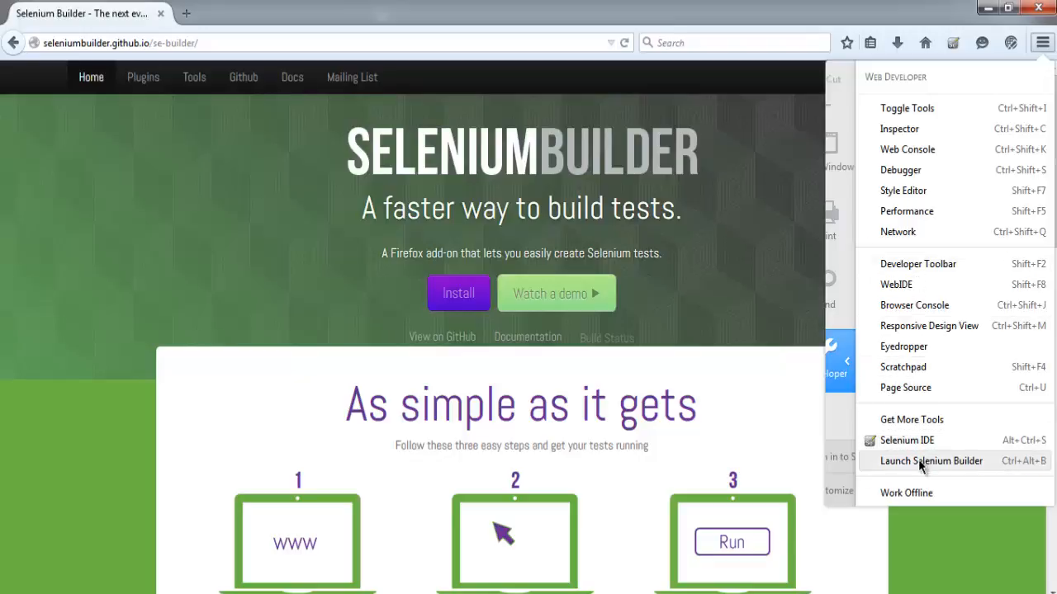
mouse_move(982, 471)
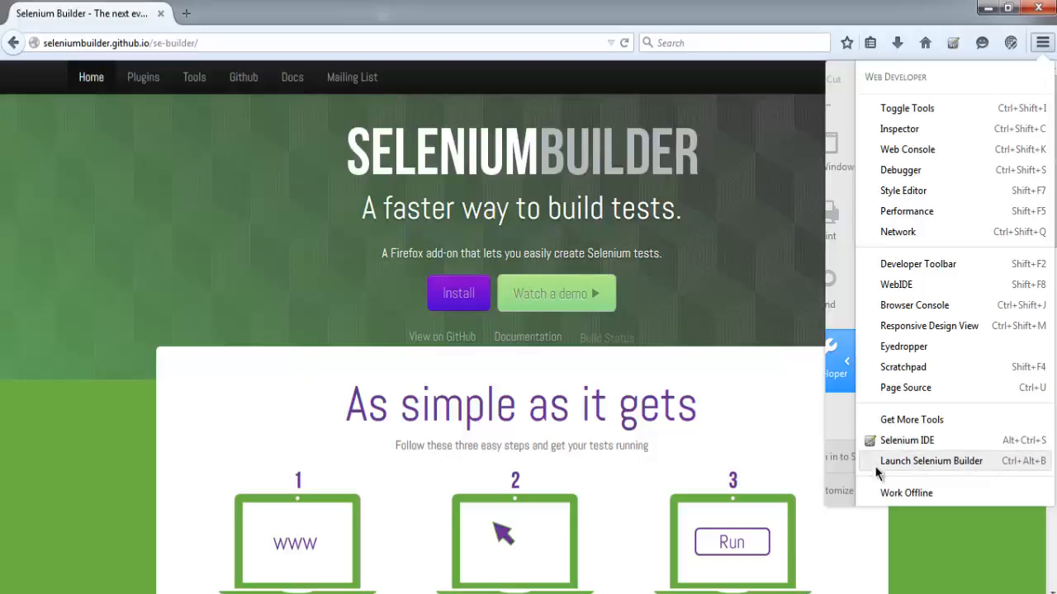
left_click(931, 461)
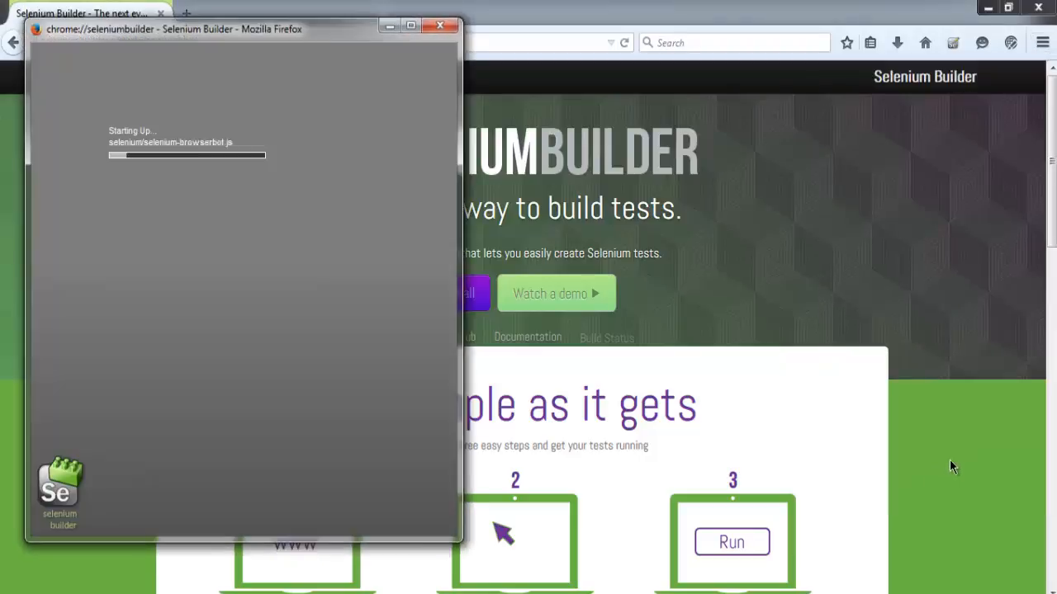